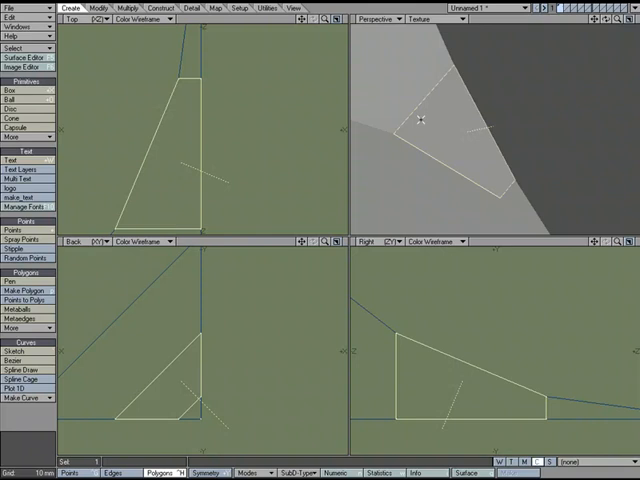
Open the Measure dropdown on the Detail tab's left toolbar
click(192, 8)
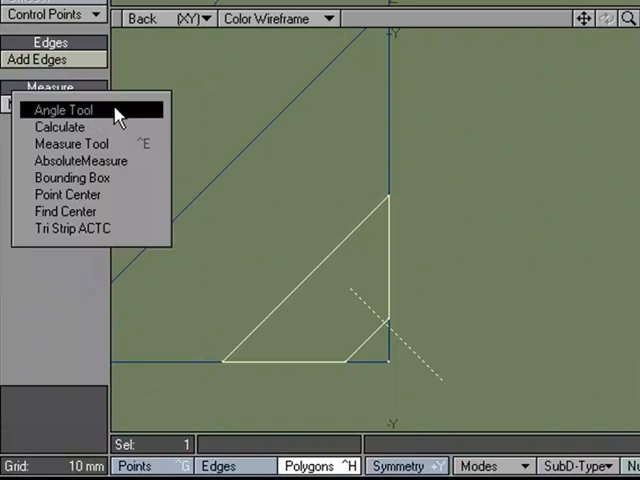
With Angle Tool, measure the triangle's lower-left corner in Back view (~44.98°)
click(62, 109)
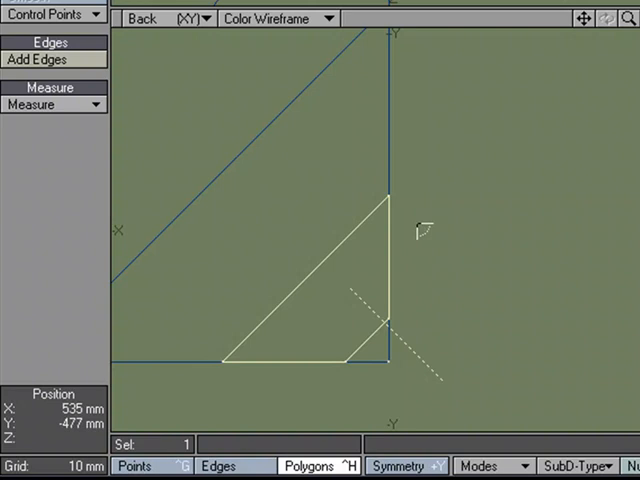
mouse_move(228, 370)
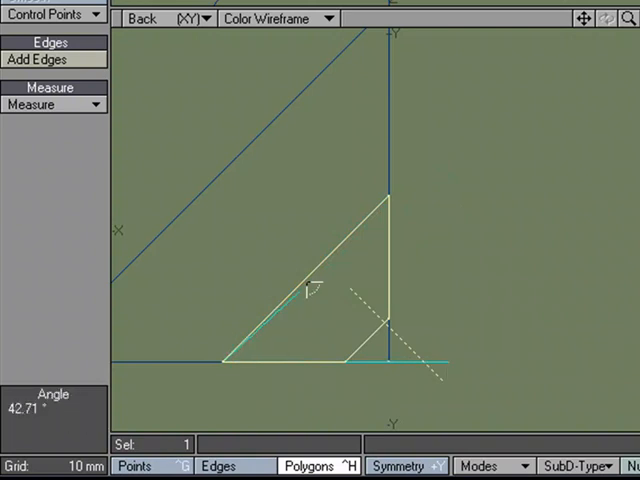
drag(307, 290, 418, 178)
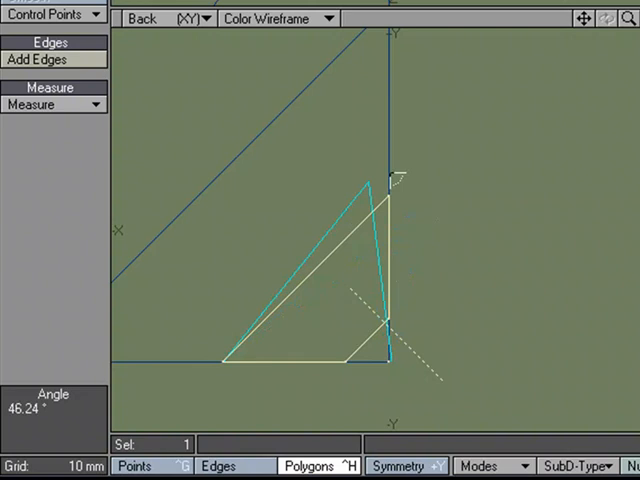
drag(388, 176, 395, 195)
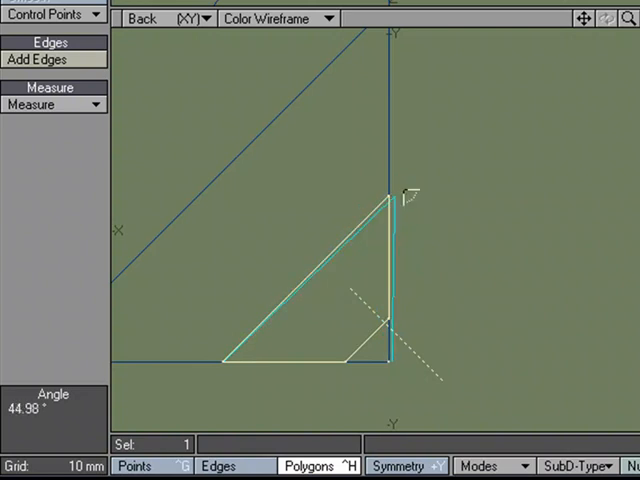
drag(388, 197, 420, 185)
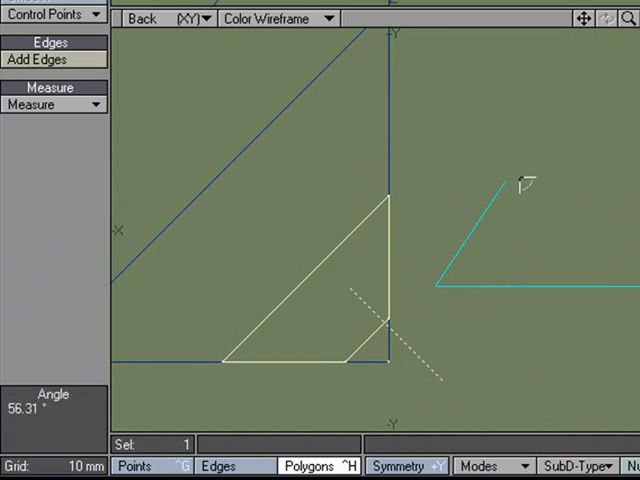
Draw free angles in empty Back-view space, from nearly 90° down to about 34°
drag(527, 183, 443, 100)
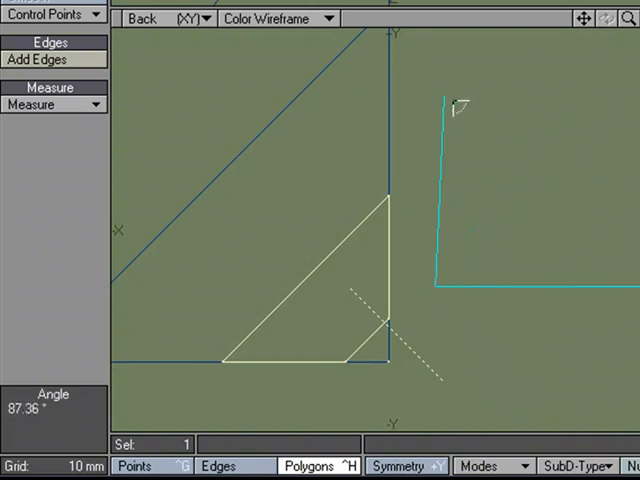
drag(445, 95, 560, 130)
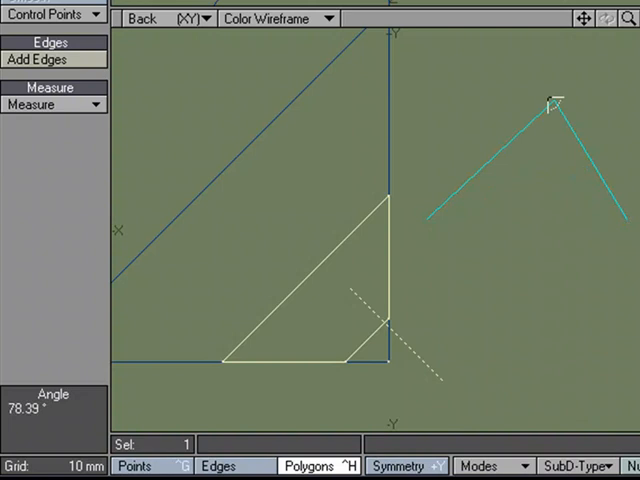
drag(553, 105, 610, 65)
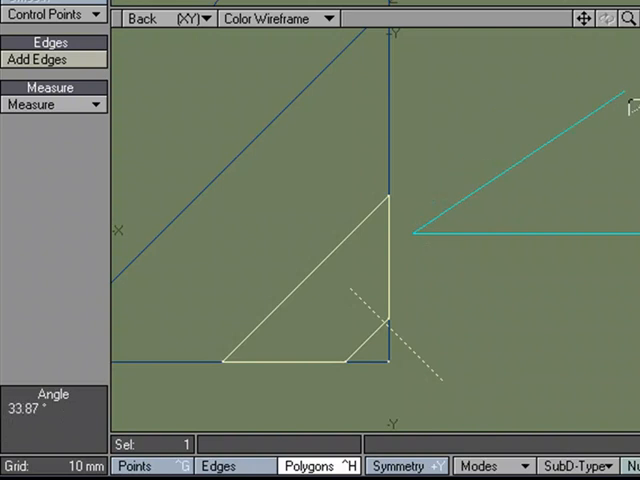
drag(625, 95, 235, 192)
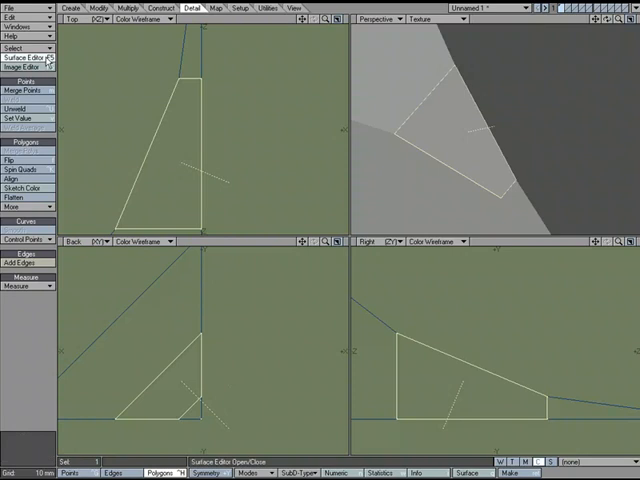
click(25, 49)
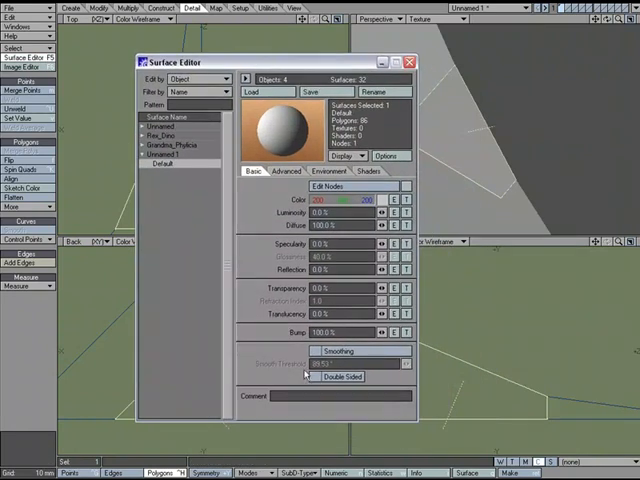
click(410, 62)
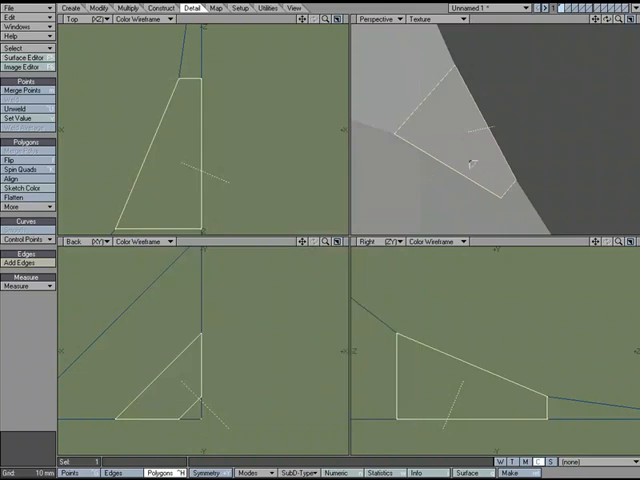